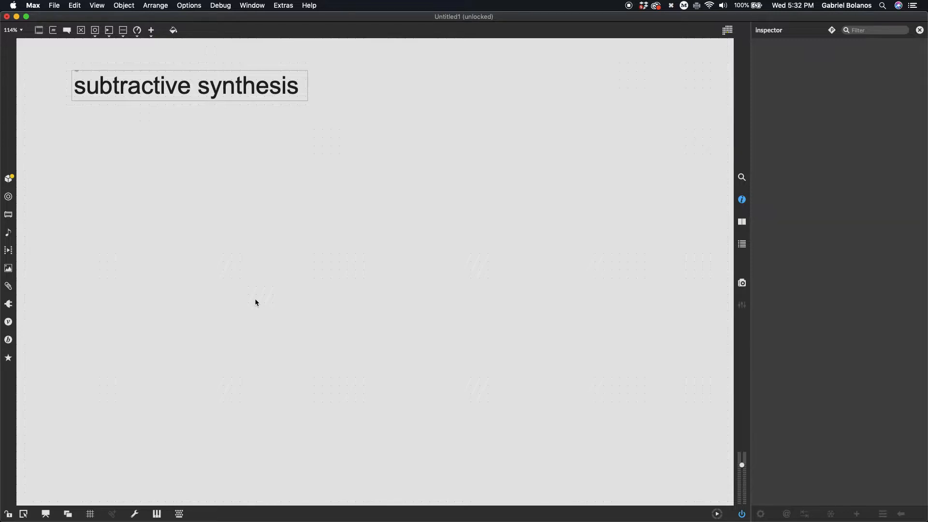
pyautogui.moveTo(132, 200)
pyautogui.write('noi')
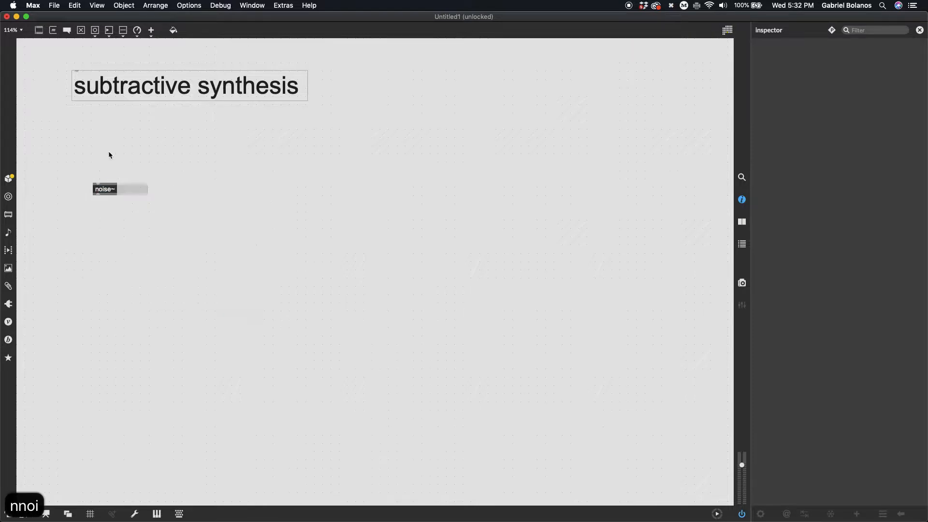
# Finish creating the noise~ object in the 'subtractive synthesis' patch.
pyautogui.click(105, 189)
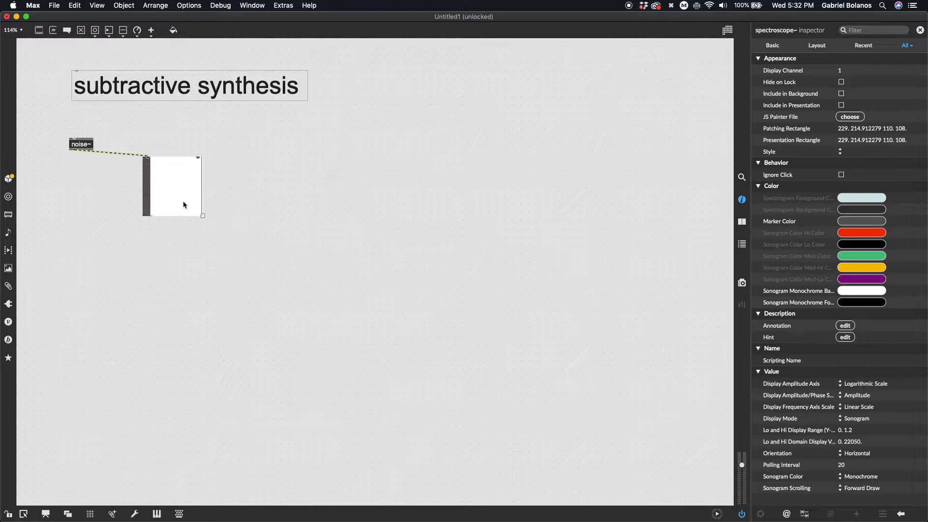
# Move the noise~ object left to make room for the filter chain.
pyautogui.moveTo(172, 186); pyautogui.dragTo(68, 184)
pyautogui.write('biquad~')
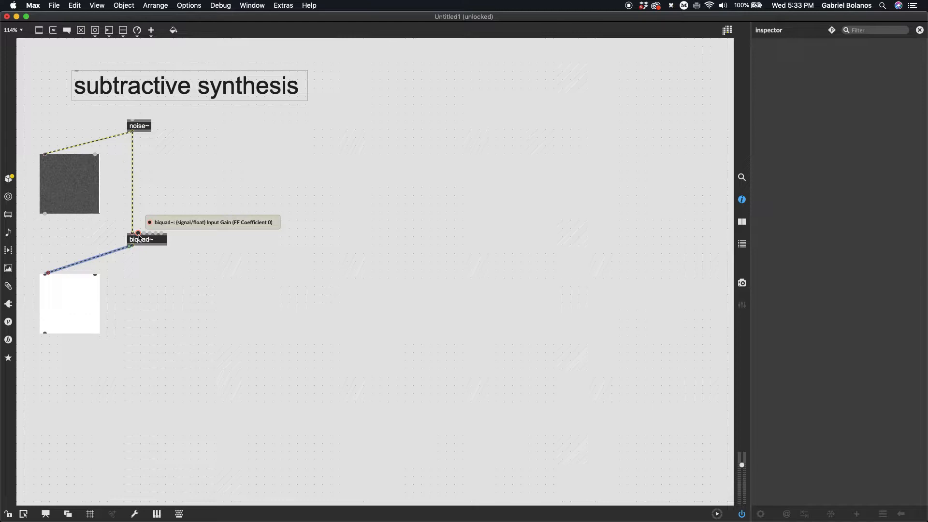
pyautogui.moveTo(177, 242)
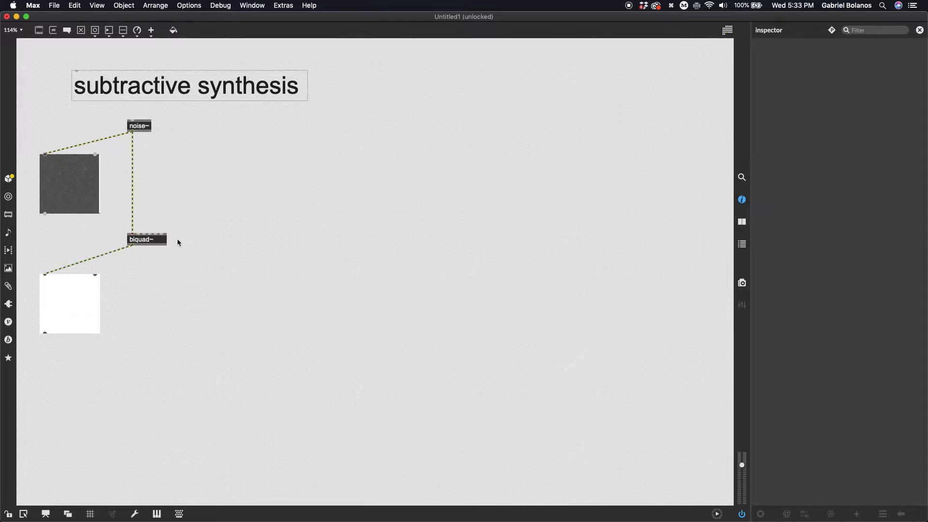
pyautogui.moveTo(219, 212)
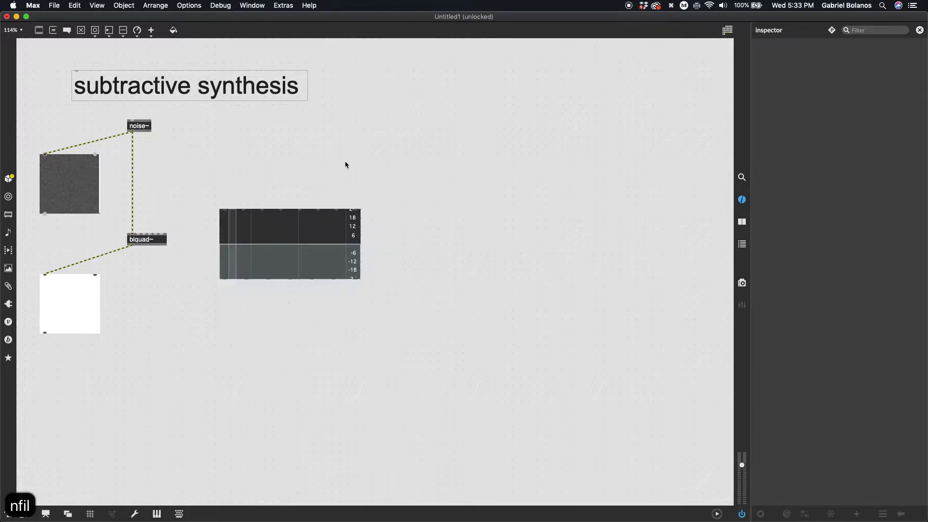
# Select the lone filtergraph~ and open the biquad~ help patch.
pyautogui.click(290, 242)
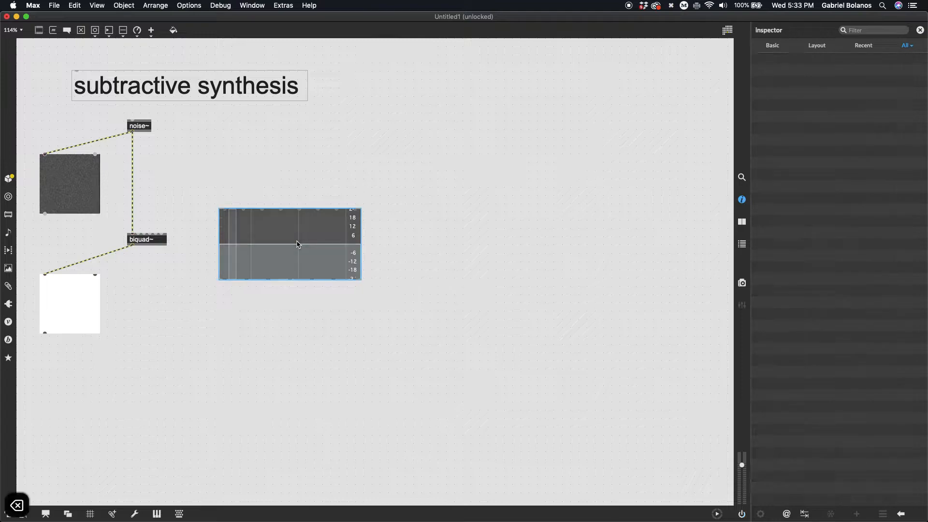
pyautogui.rightClick(141, 239)
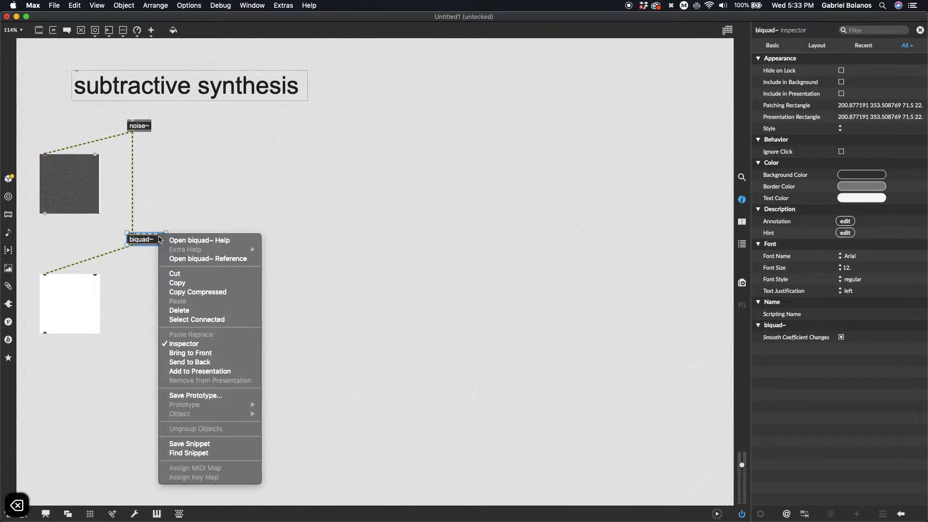
pyautogui.click(200, 240)
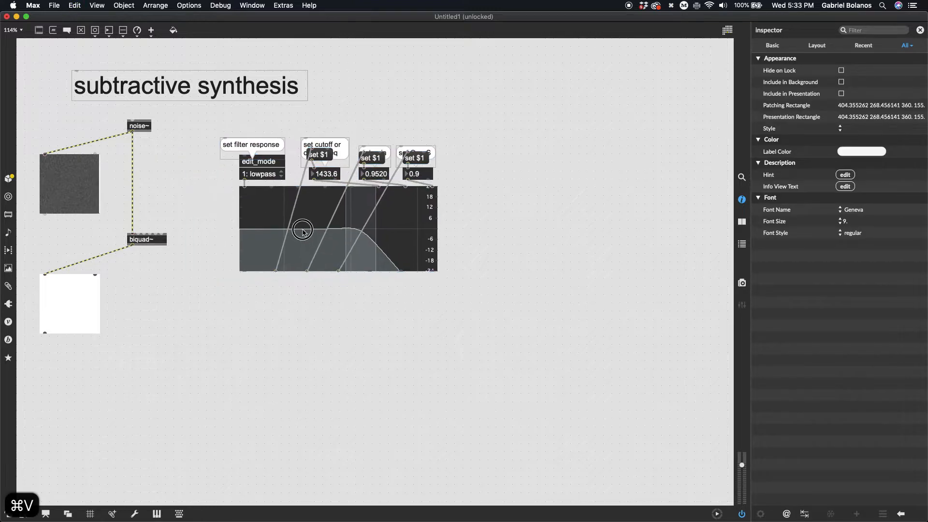
# Reposition biquad~ lower in the patch, below the filter graph.
pyautogui.click(69, 303)
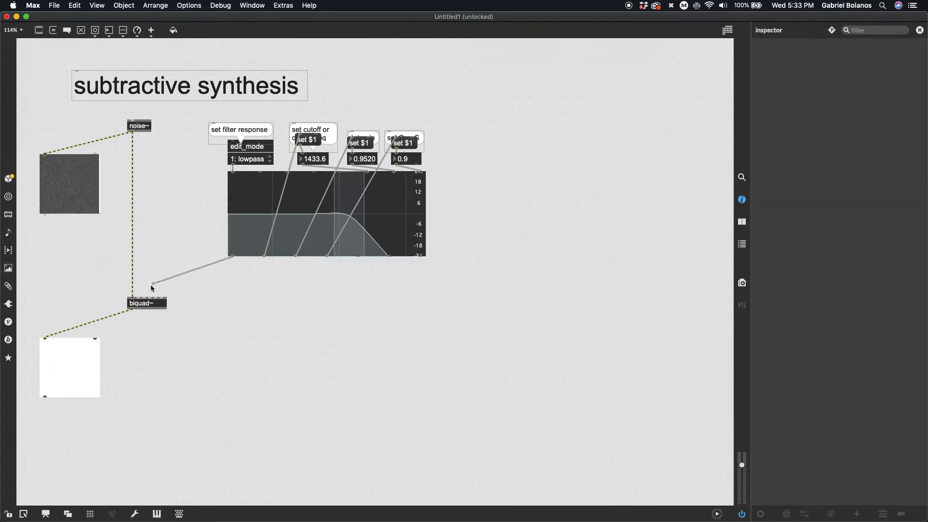
pyautogui.moveTo(133, 297)
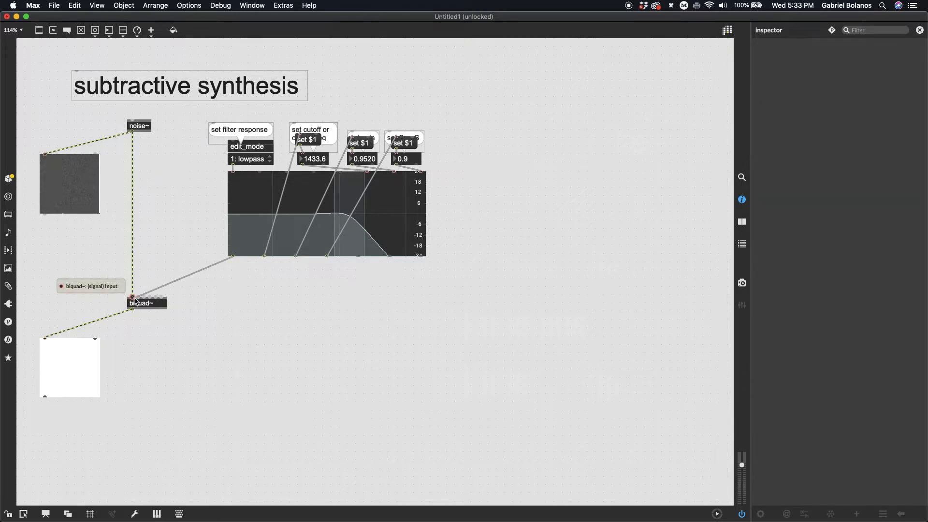
pyautogui.moveTo(133, 152)
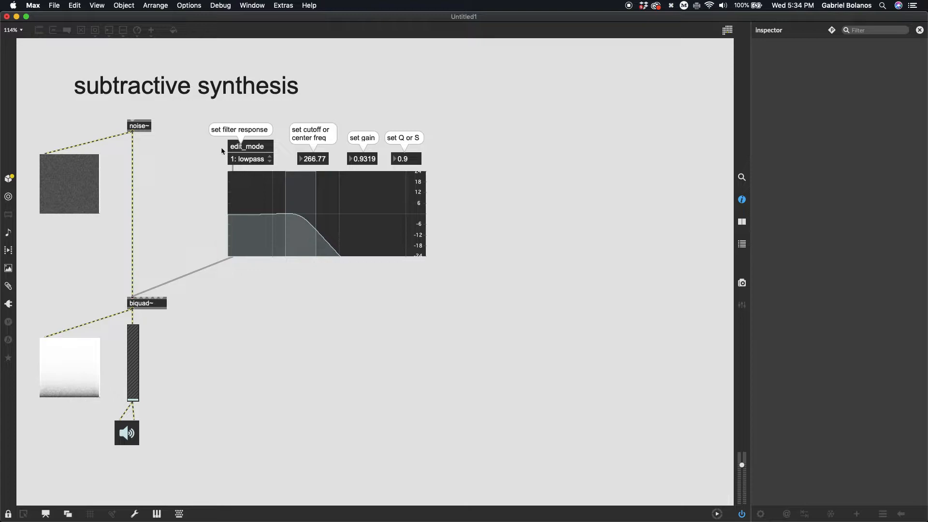
pyautogui.moveTo(436, 282)
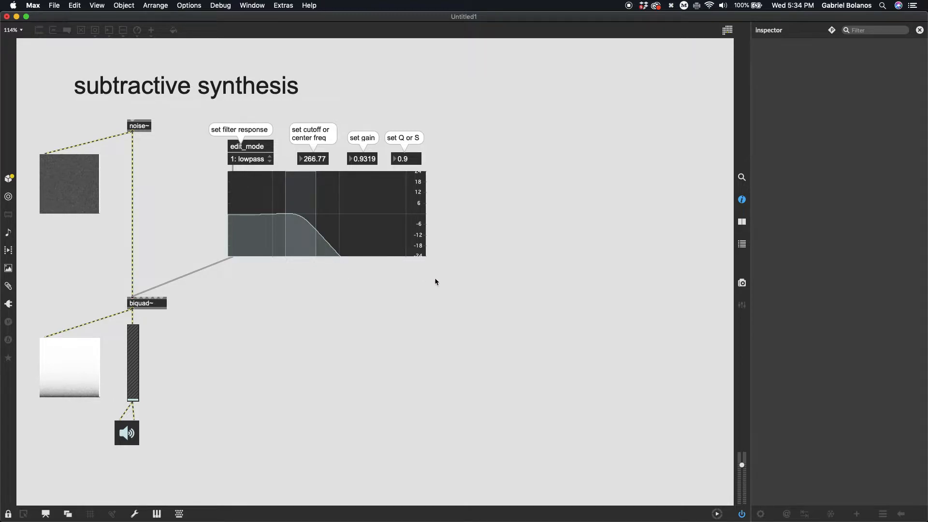
pyautogui.moveTo(420, 229)
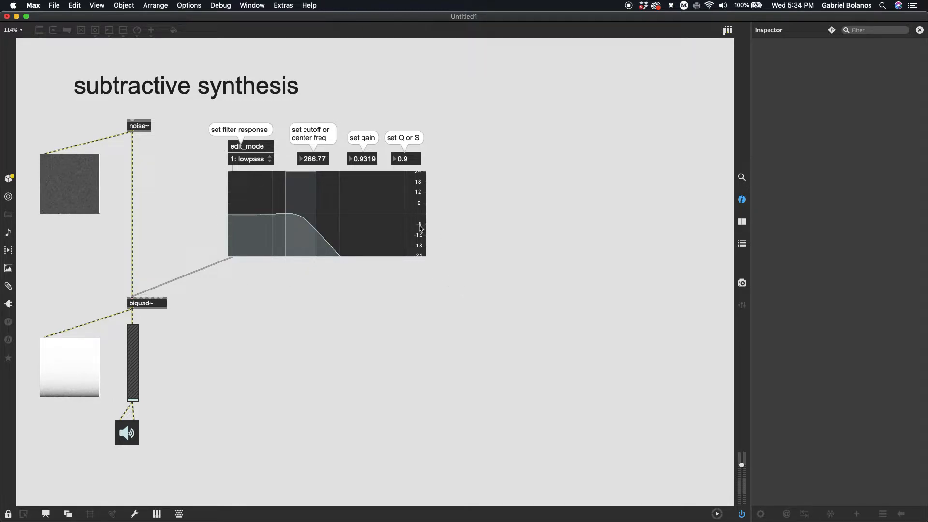
pyautogui.moveTo(430, 247)
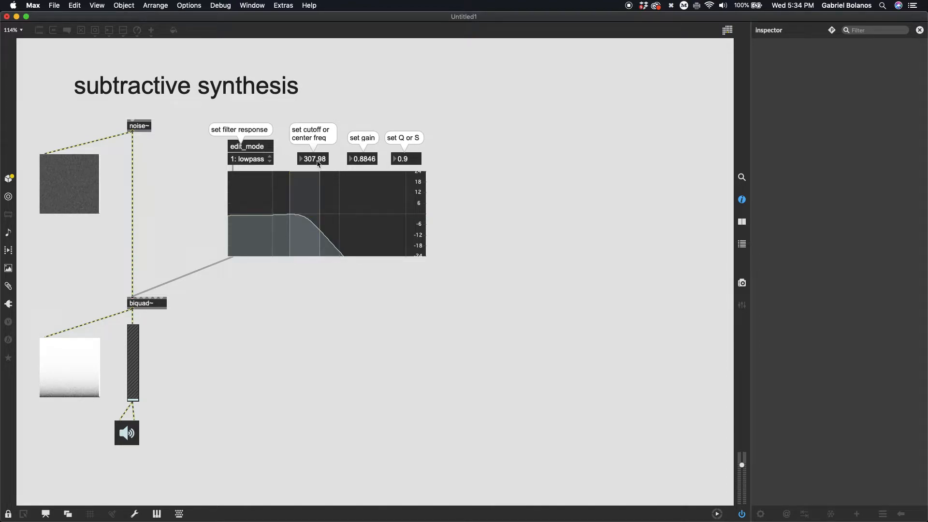
pyautogui.click(306, 216)
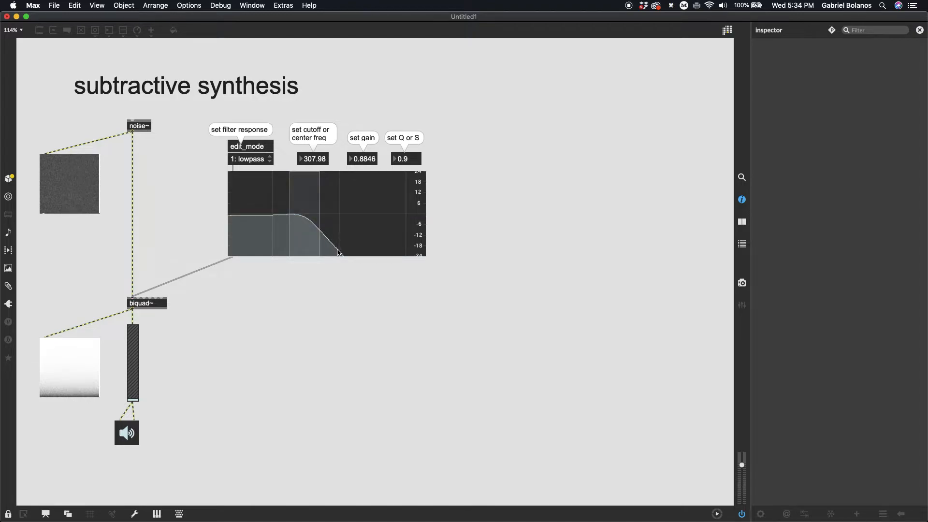
pyautogui.moveTo(401, 236)
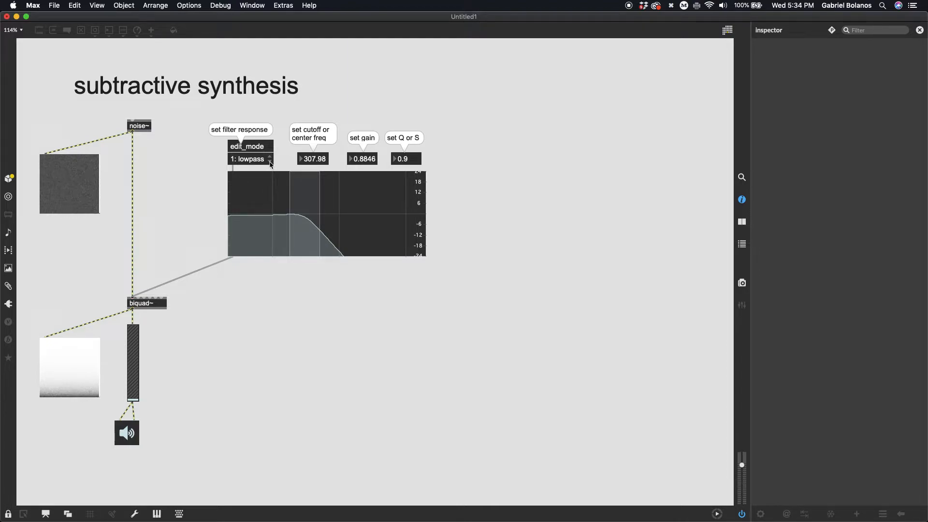
pyautogui.moveTo(144, 383)
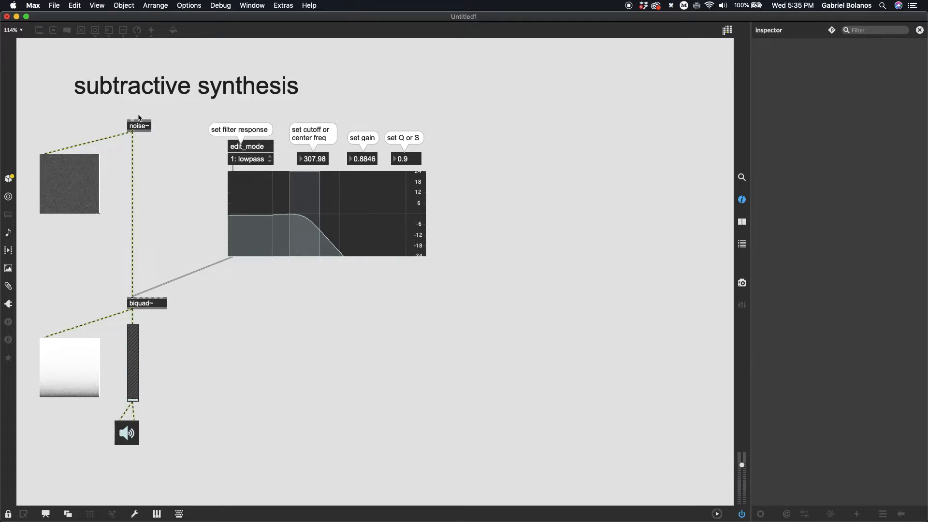
pyautogui.moveTo(53, 198)
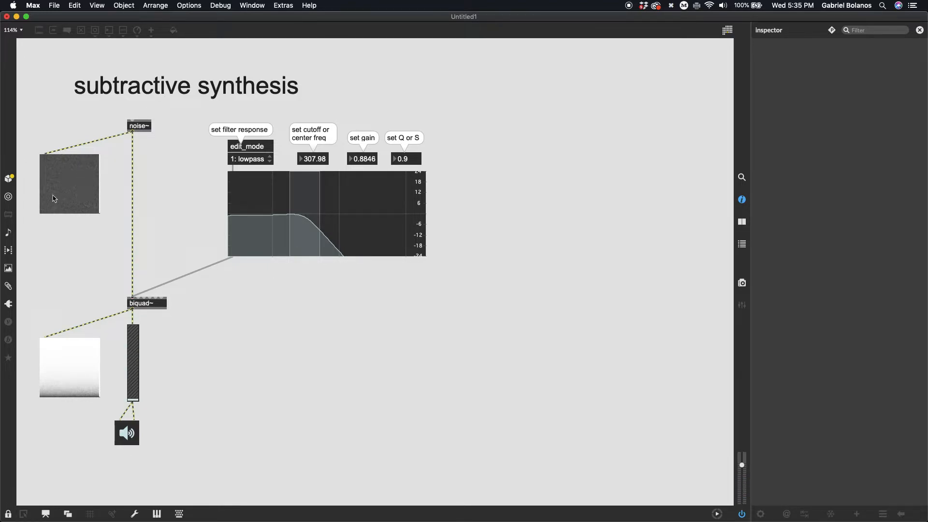
pyautogui.moveTo(85, 182)
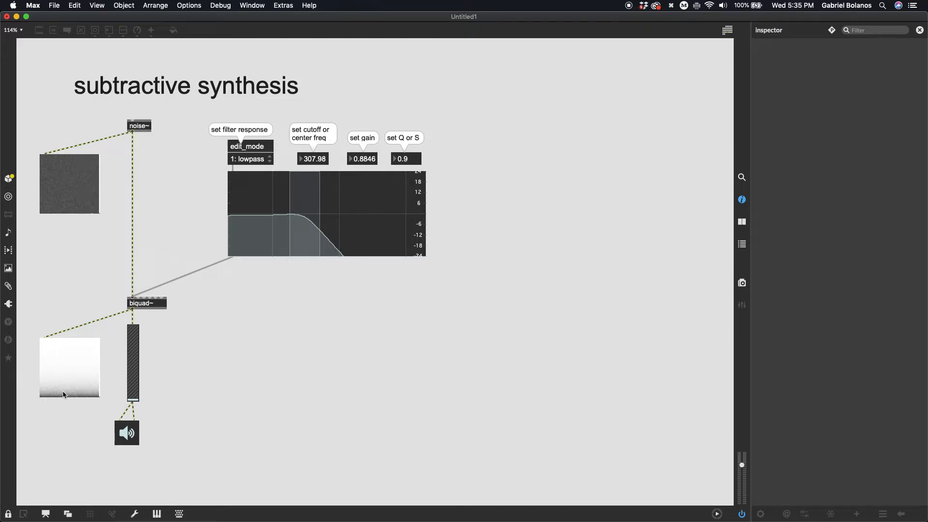
pyautogui.moveTo(489, 159)
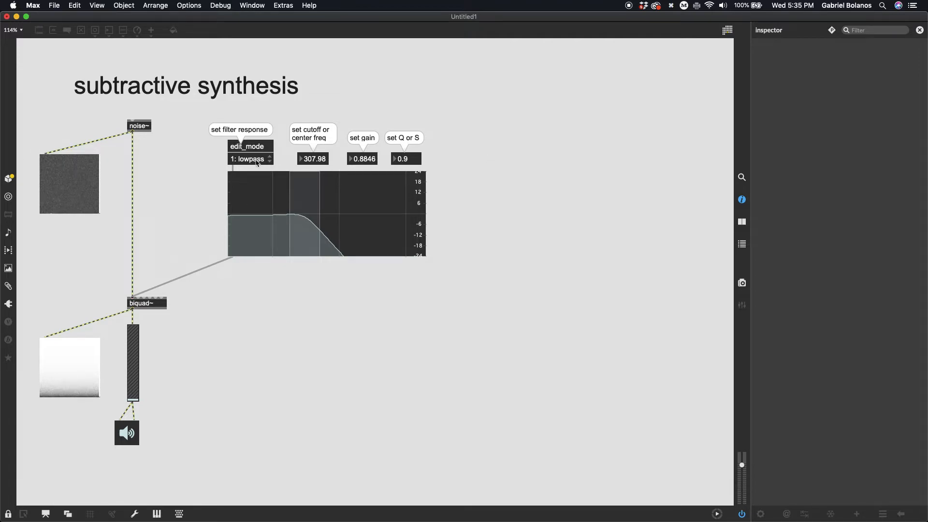
# Switch the filter to highpass and drag the curve to about 1275 Hz, gain 0.85.
pyautogui.click(249, 158)
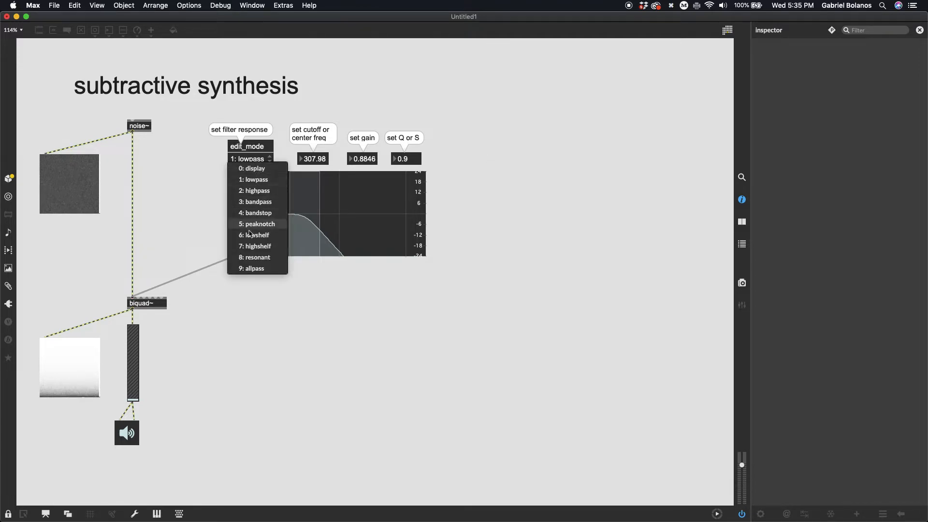
pyautogui.click(257, 190)
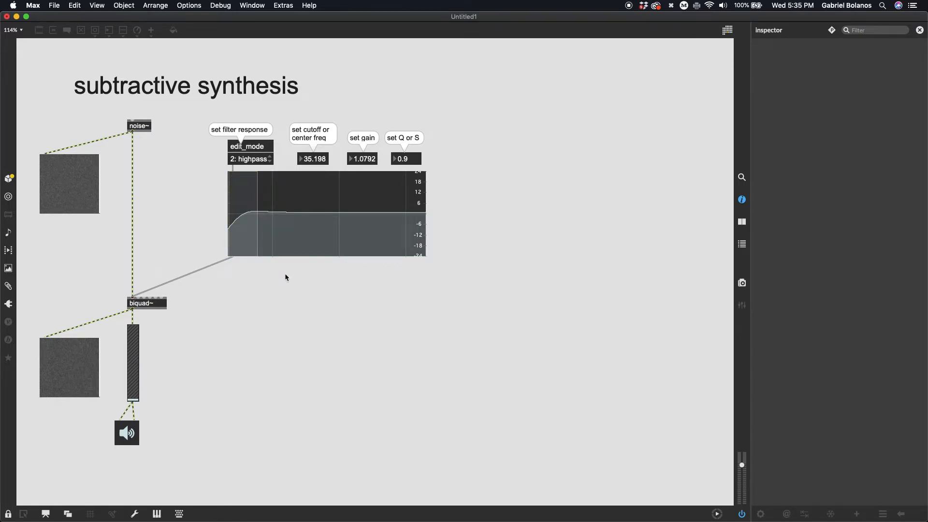
pyautogui.moveTo(132, 365)
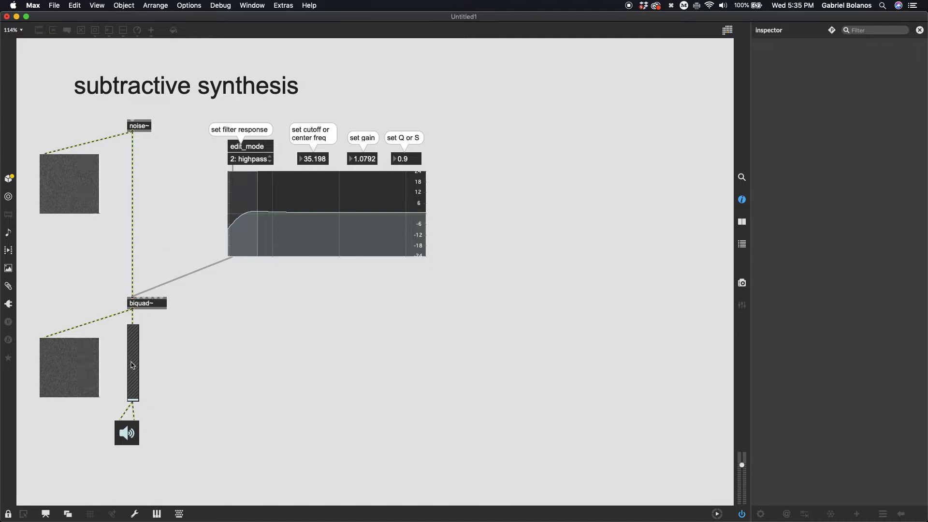
pyautogui.moveTo(159, 363)
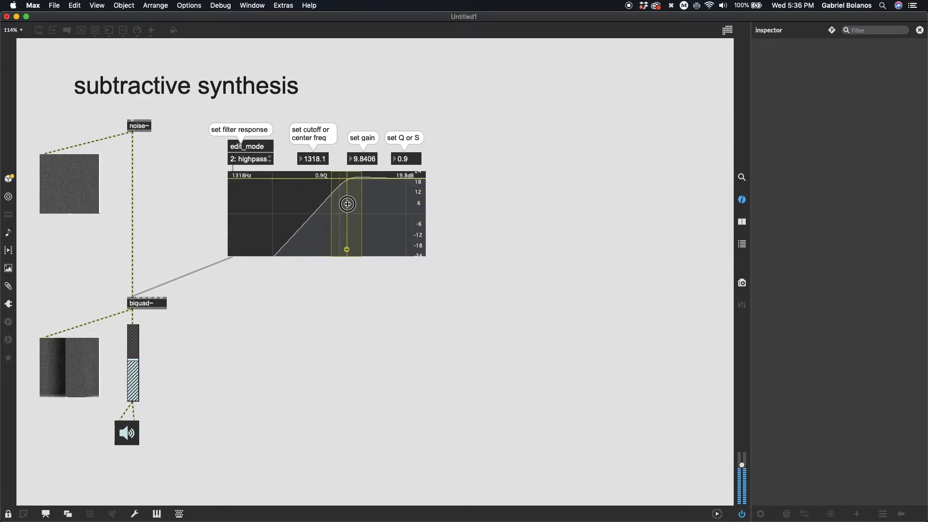
pyautogui.moveTo(348, 204); pyautogui.dragTo(347, 223)
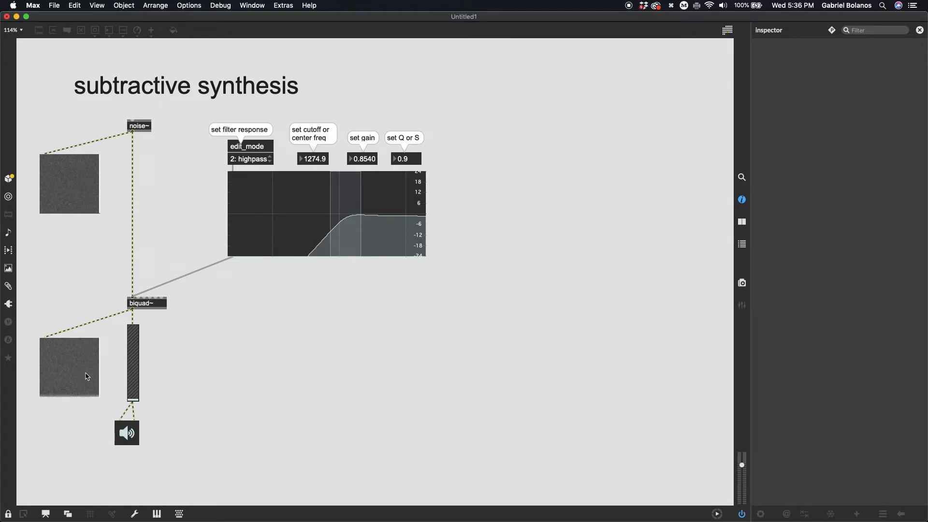
# Switch to bandpass, set about 701 Hz with Q 5.7, and raise the output slightly.
pyautogui.click(250, 158)
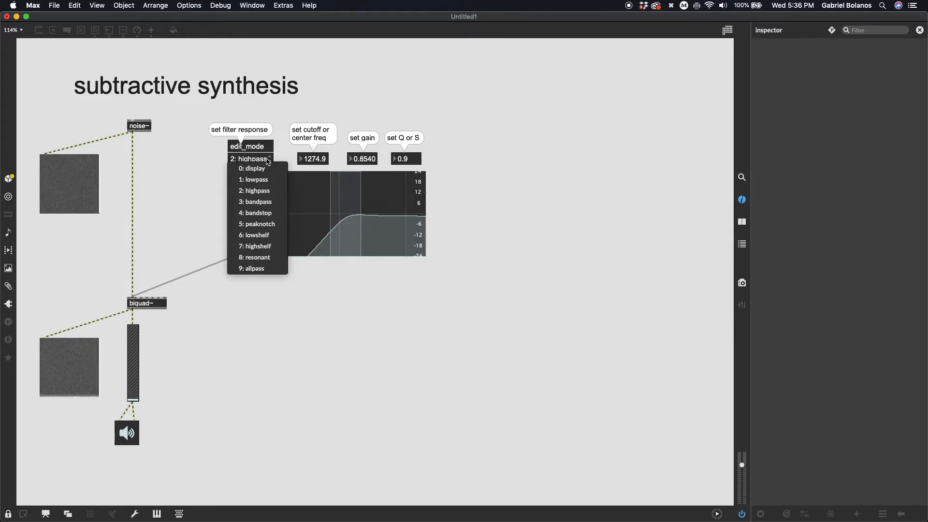
pyautogui.moveTo(274, 204)
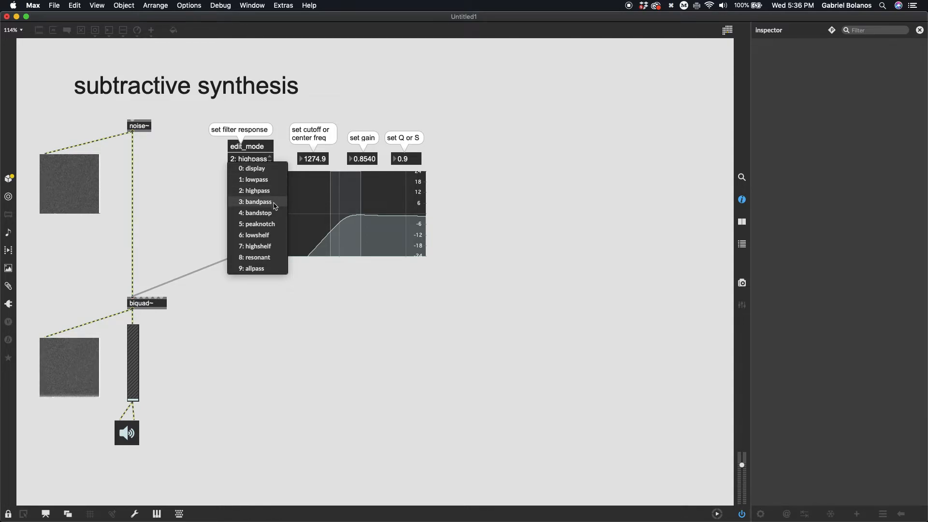
pyautogui.click(253, 201)
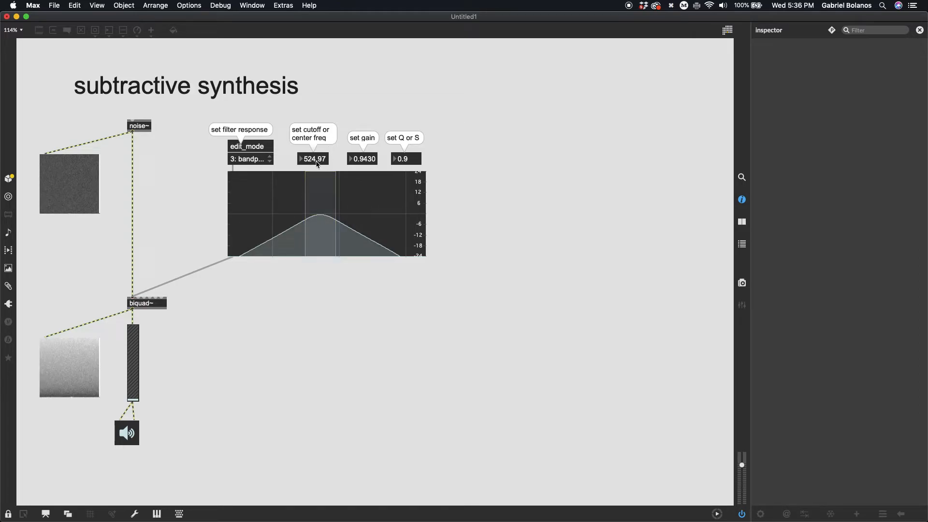
pyautogui.moveTo(377, 172)
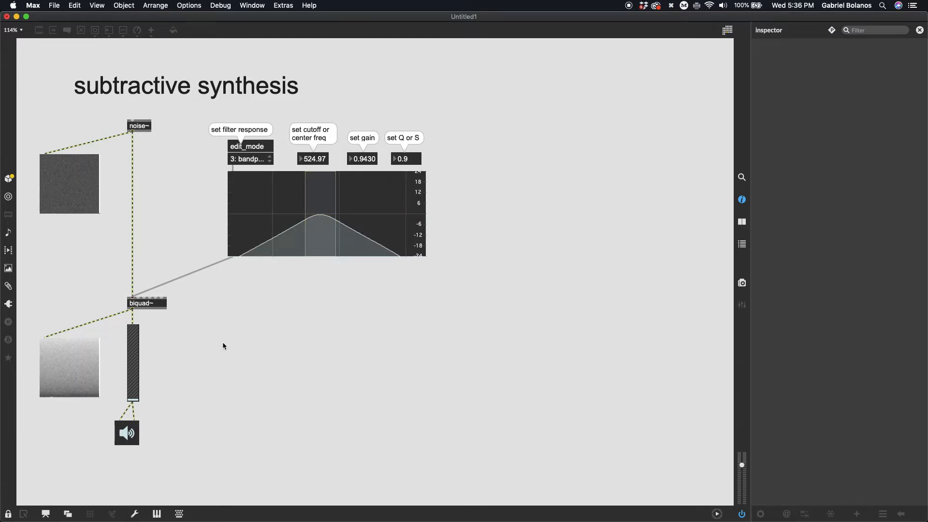
pyautogui.moveTo(252, 253)
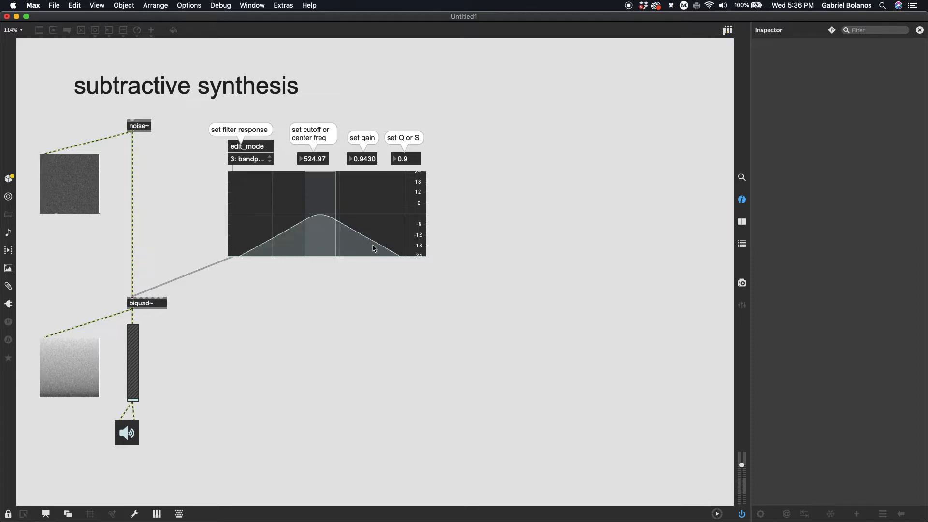
pyautogui.click(320, 213)
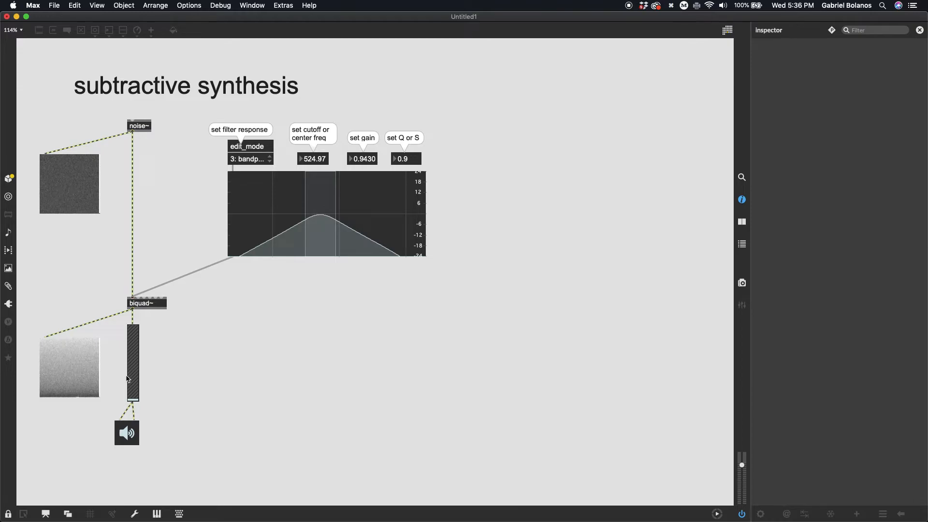
pyautogui.click(315, 243)
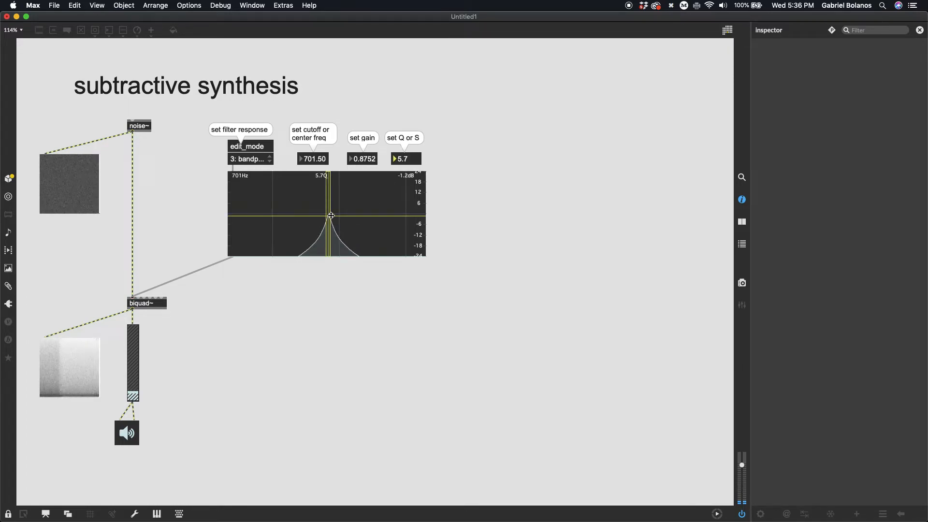
# Widen the bandpass, then narrow it to a sharp peak near 572 Hz.
pyautogui.moveTo(330, 215); pyautogui.dragTo(349, 211)
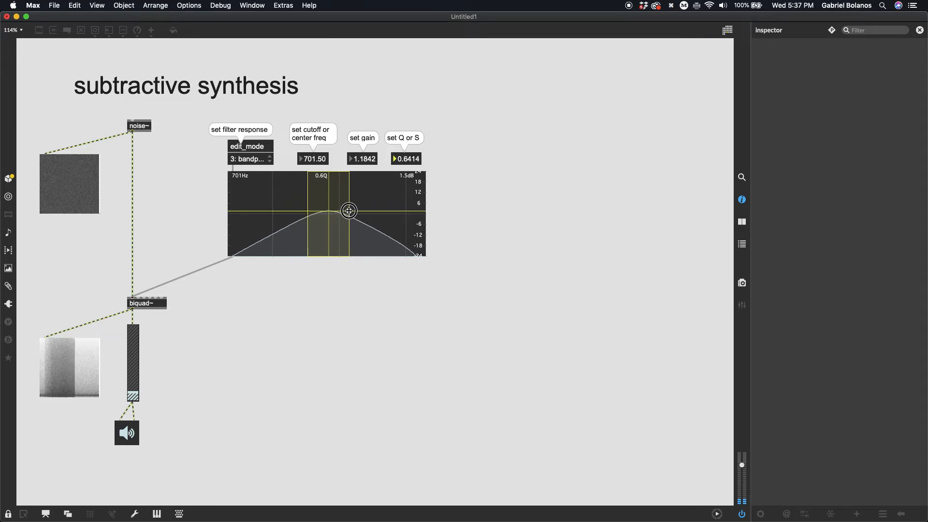
pyautogui.moveTo(349, 211); pyautogui.dragTo(329, 208)
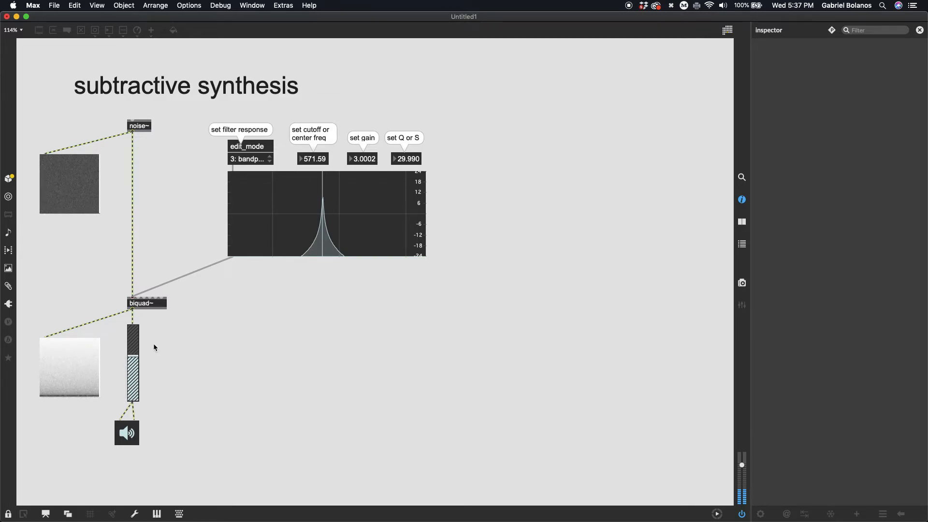
pyautogui.moveTo(322, 245)
pyautogui.write('0.34')
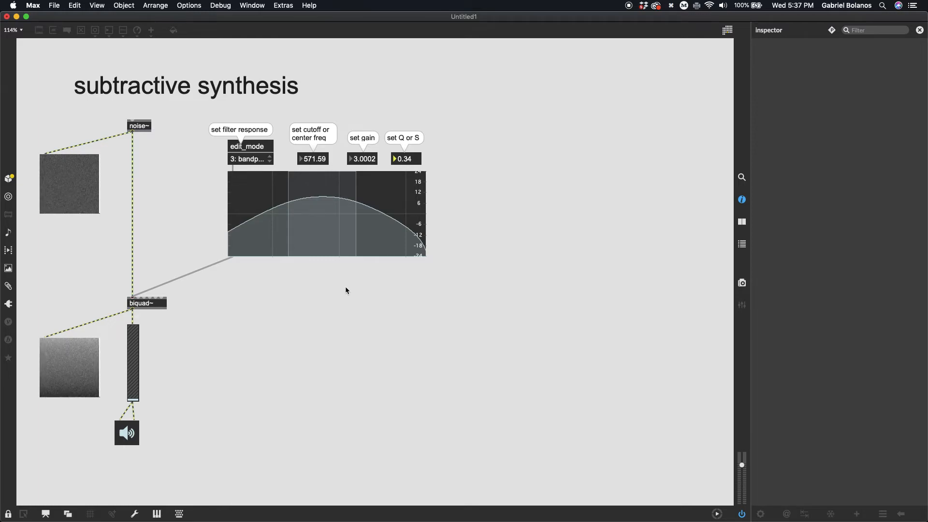
pyautogui.moveTo(219, 217)
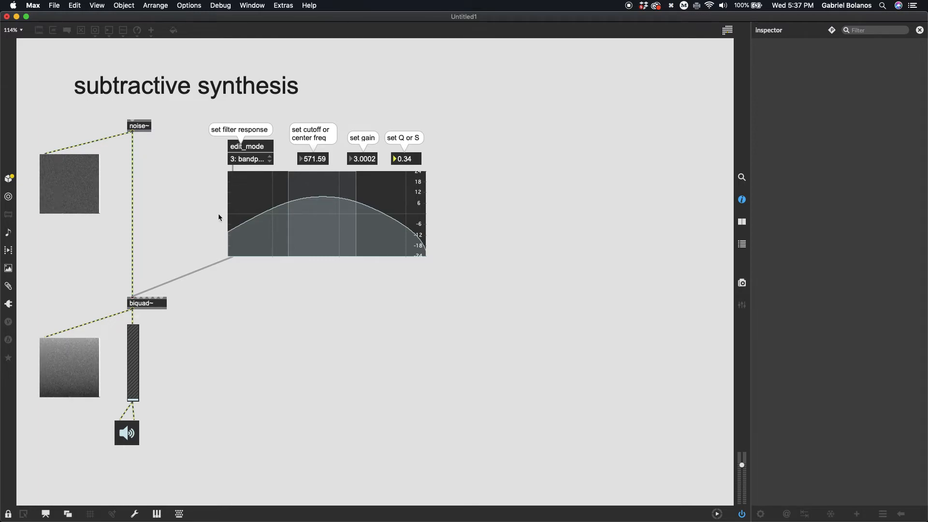
# Toggle edit mode and search the audio browser for goldberg3.mp3.
pyautogui.press('cmd+e')
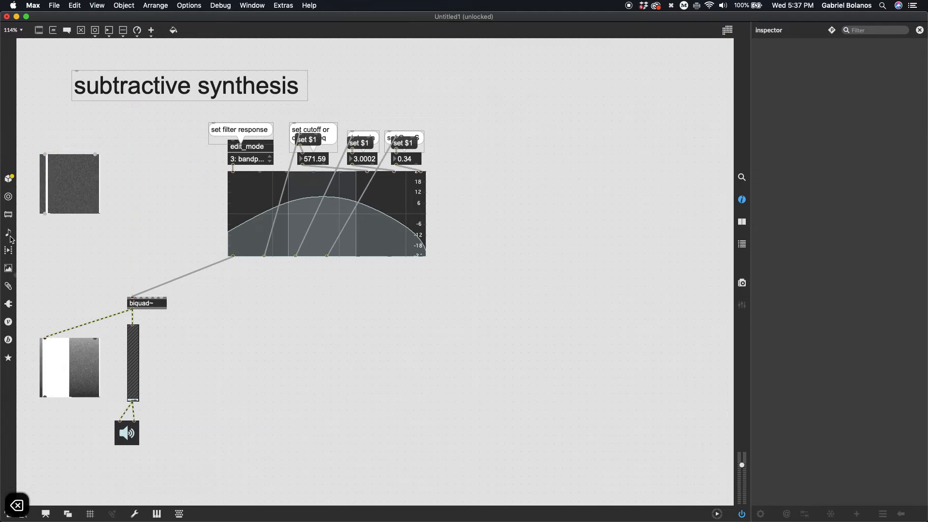
pyautogui.click(9, 232)
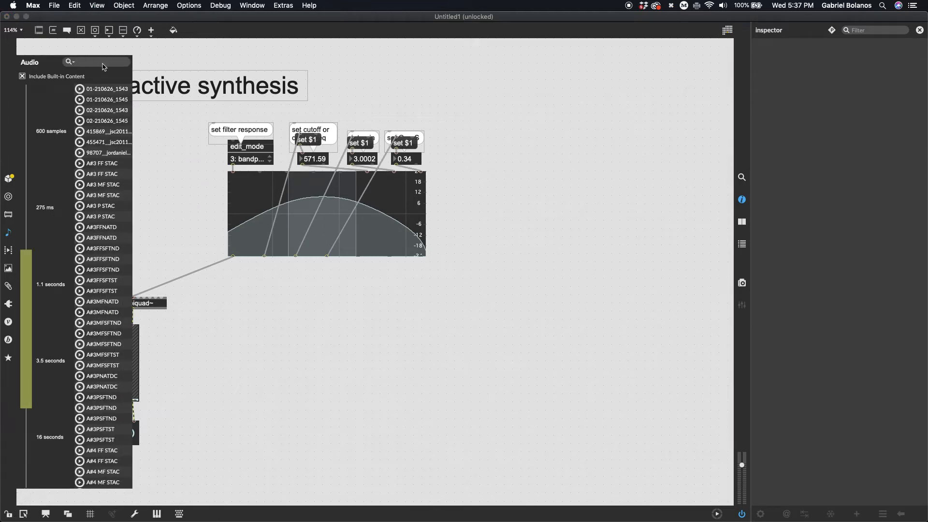
pyautogui.write('gold')
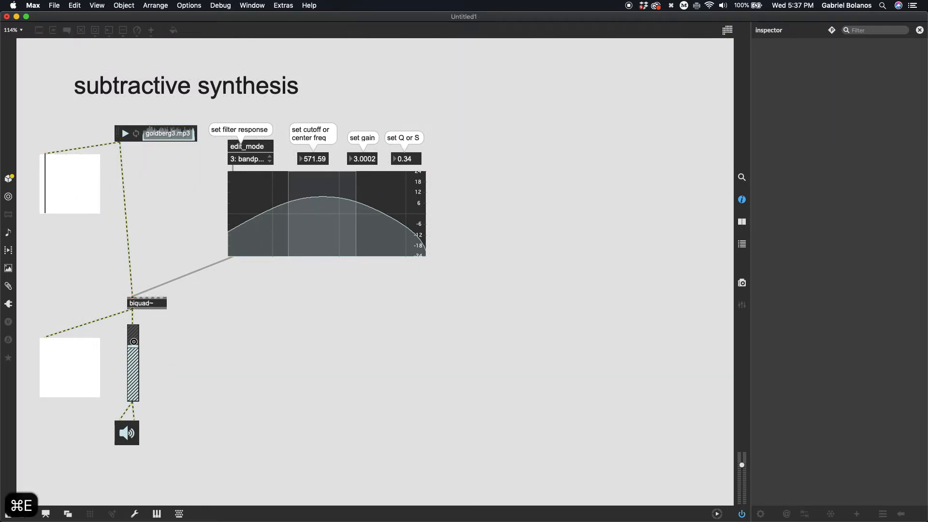
# Start playback of goldberg3.mp3 on the audio player.
pyautogui.click(125, 133)
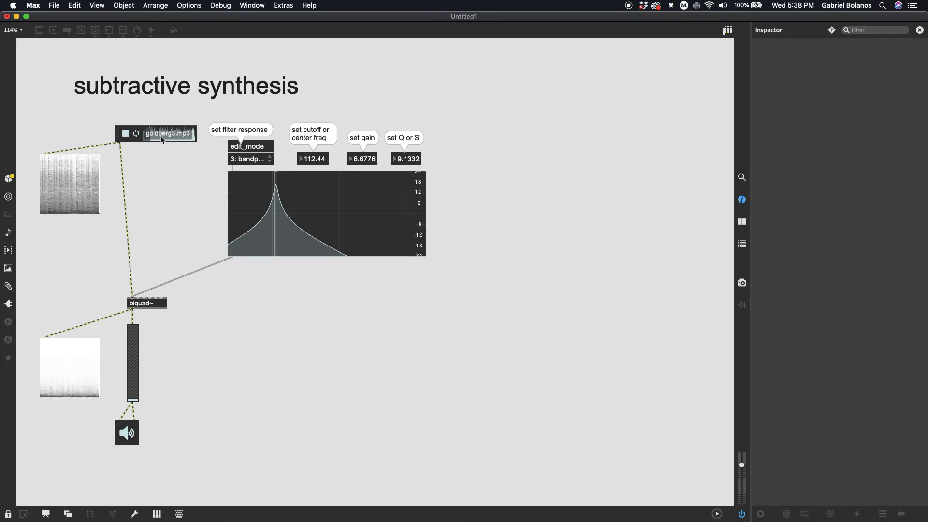
pyautogui.moveTo(202, 203)
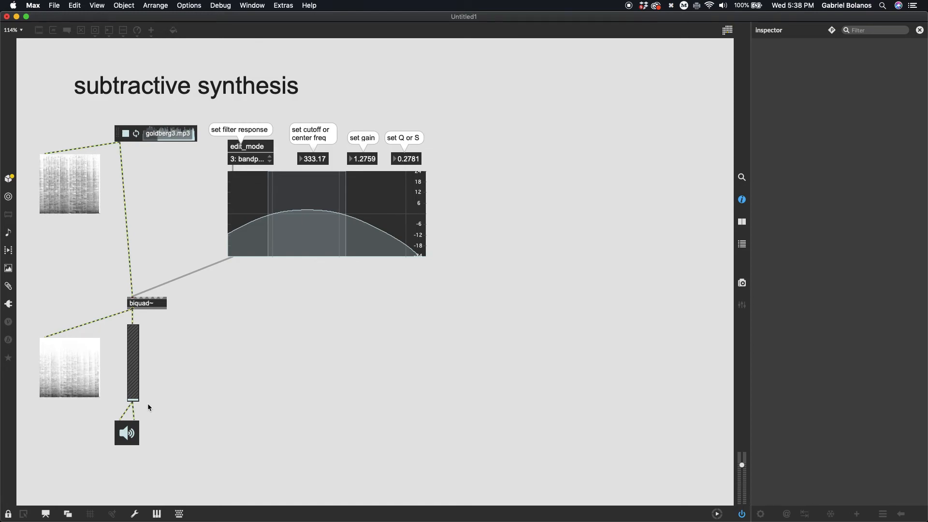
pyautogui.moveTo(163, 176)
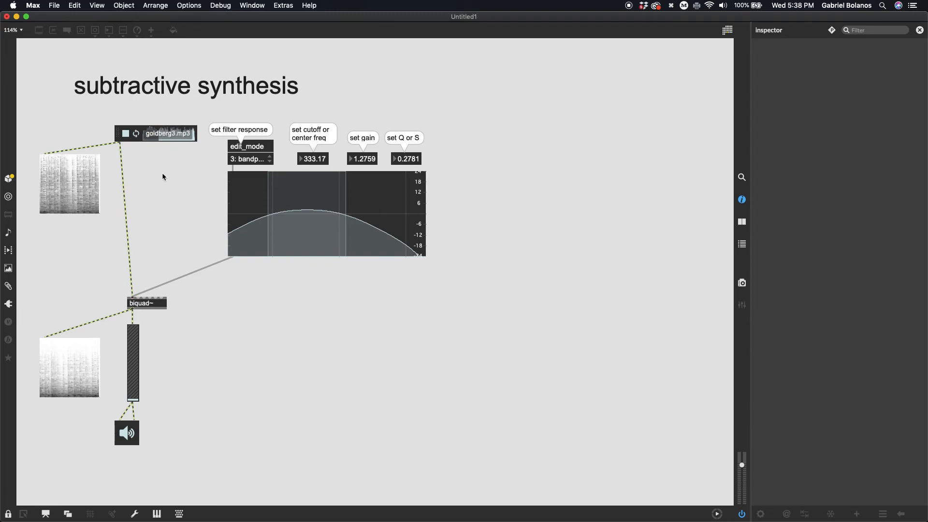
# Toggle edit mode with Cmd+E to begin swapping the player for noise~.
pyautogui.press('cmd+e')
pyautogui.write('26.')
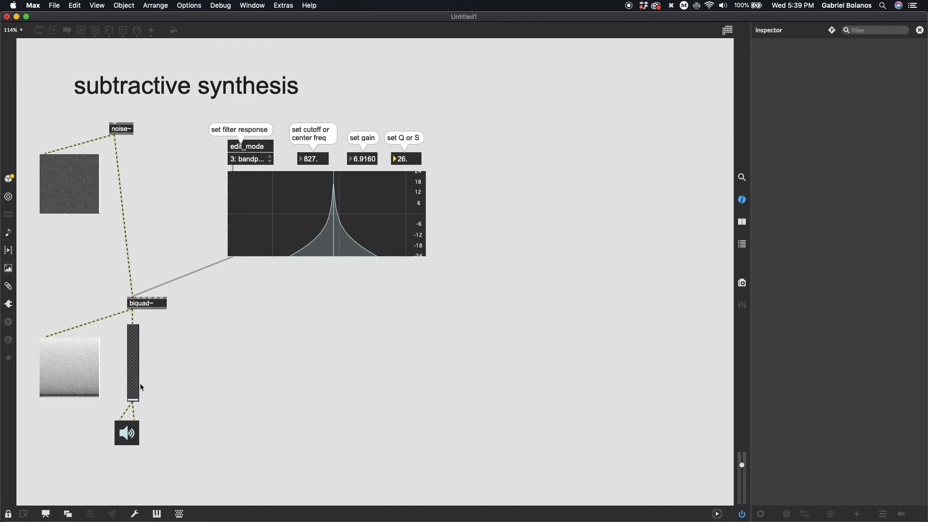
pyautogui.moveTo(247, 397)
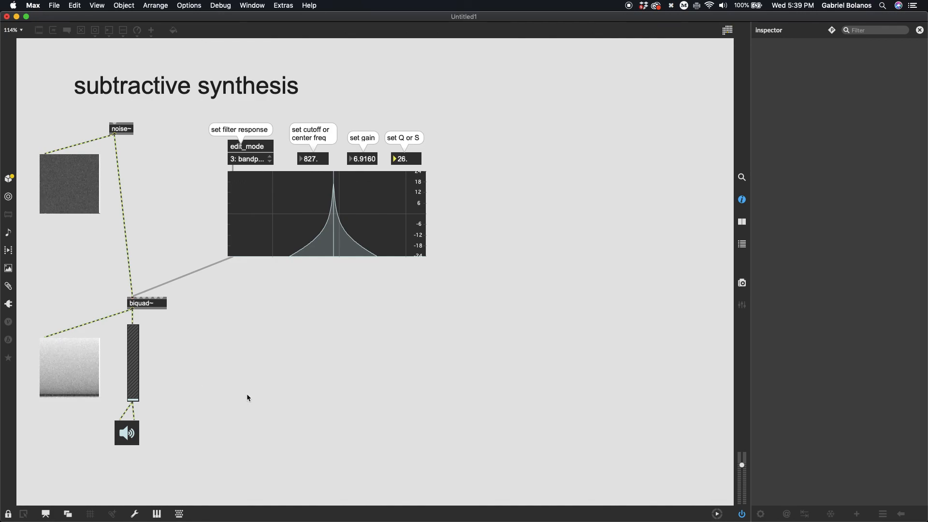